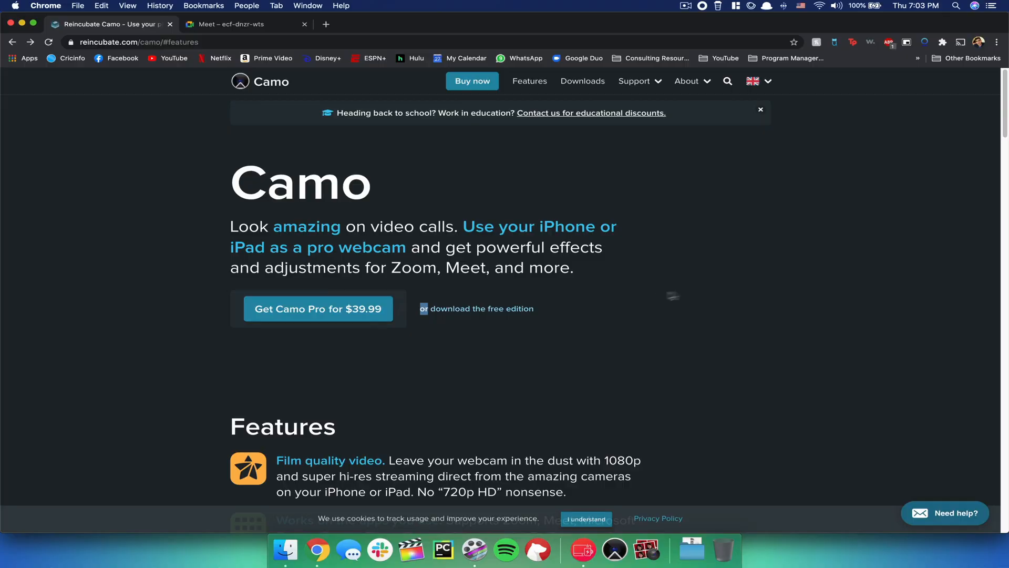
pyautogui.moveTo(481, 308)
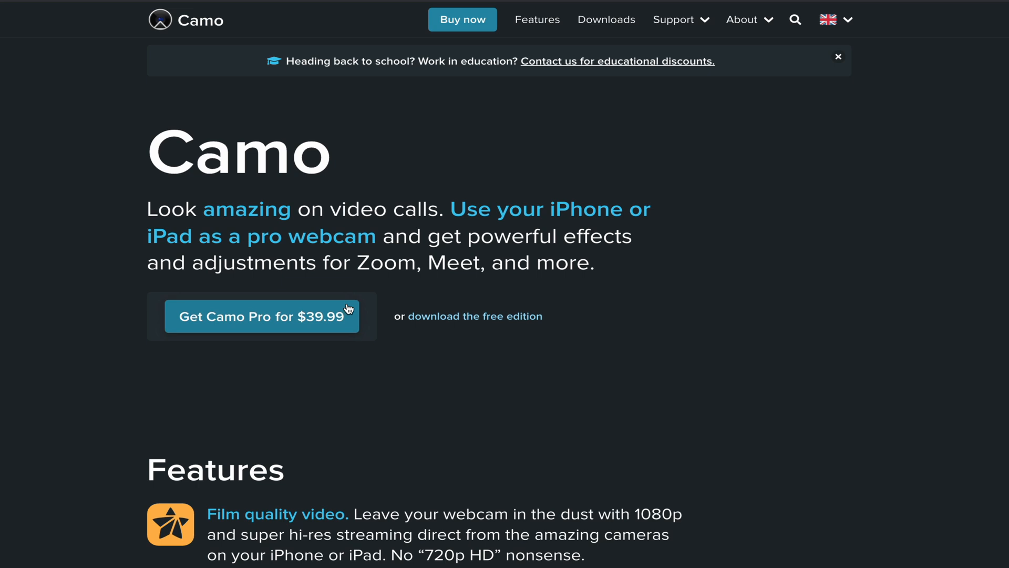
pyautogui.scroll(-3)
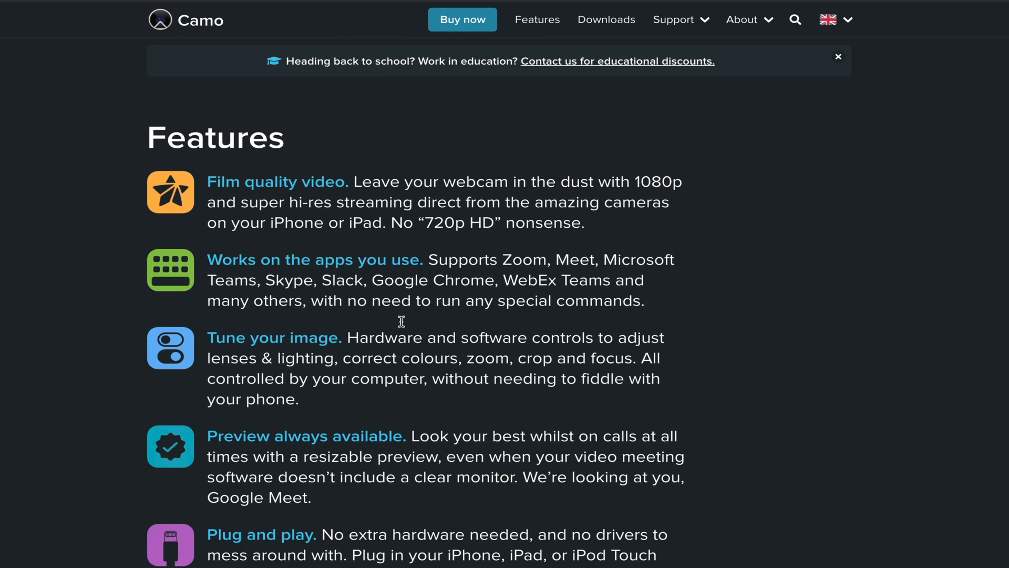
pyautogui.scroll(-3)
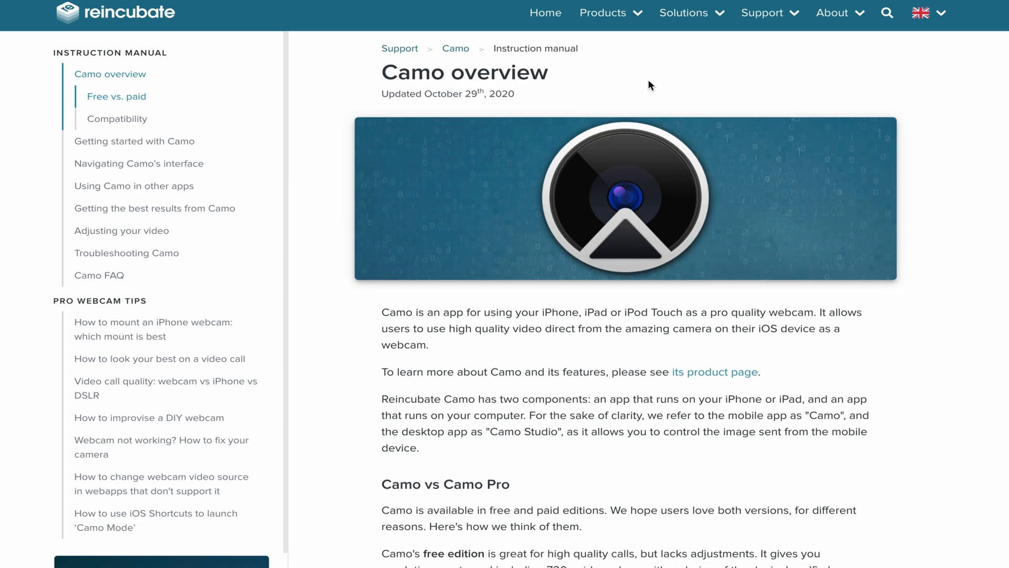
pyautogui.scroll(-3)
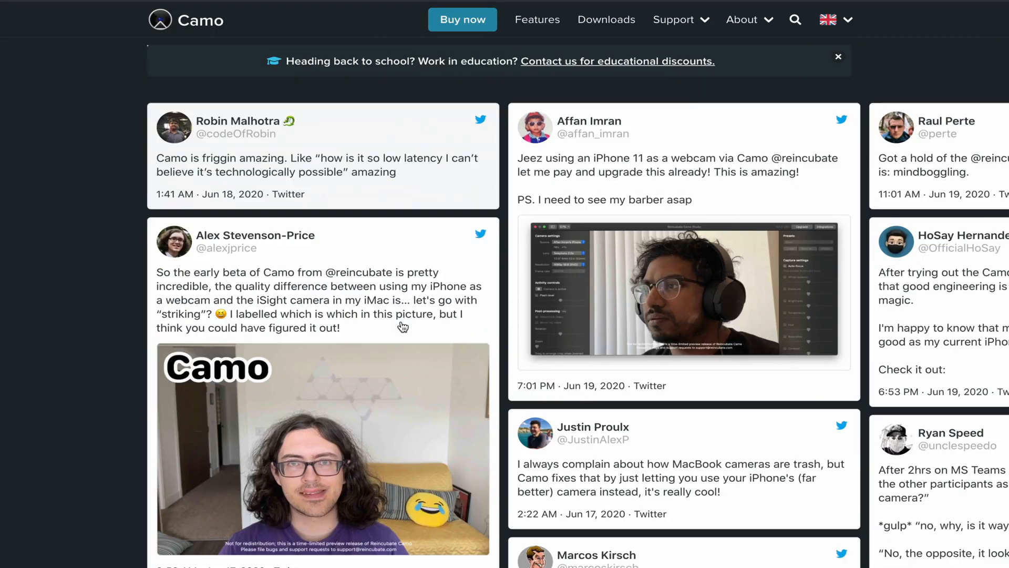
pyautogui.scroll(-3)
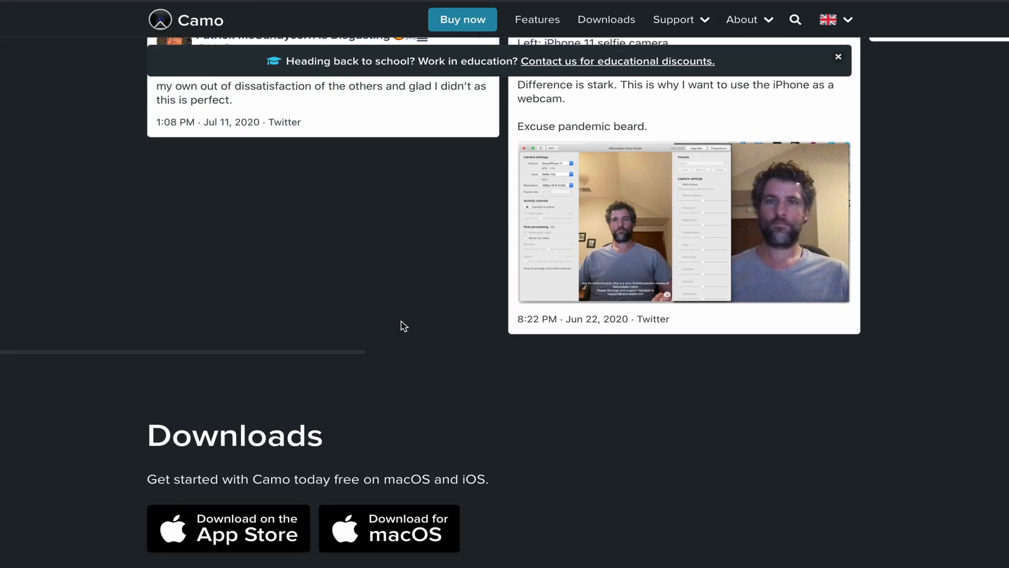
pyautogui.scroll(-3)
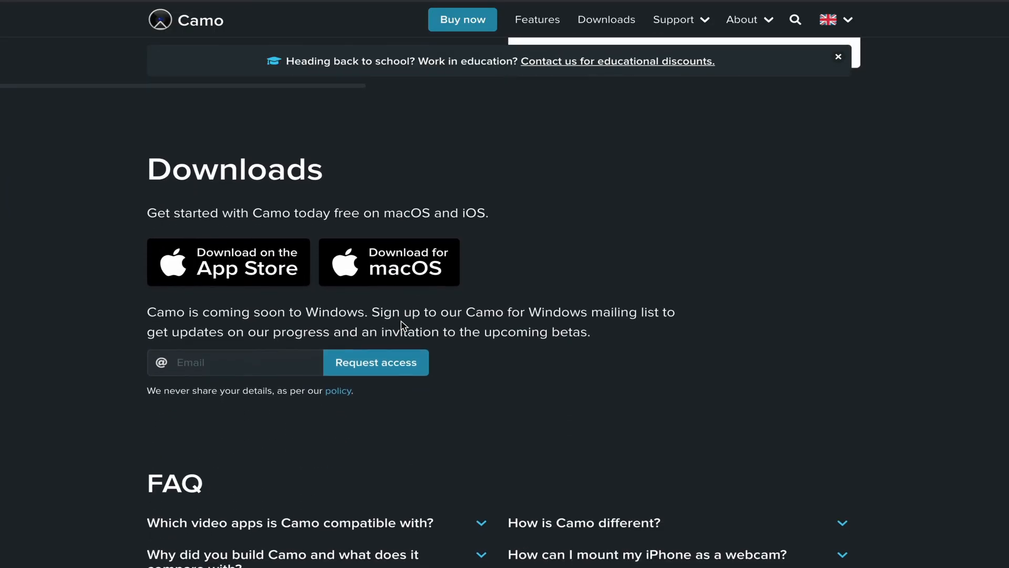